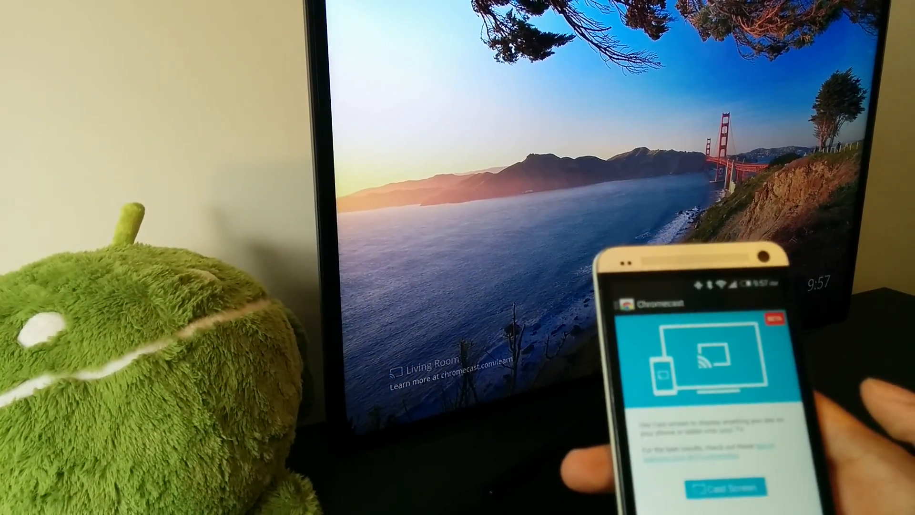
Step: Cast the phone screen to the Living Room TV via Cast Screen
{"action": "left_click", "coordinate": [720, 487]}
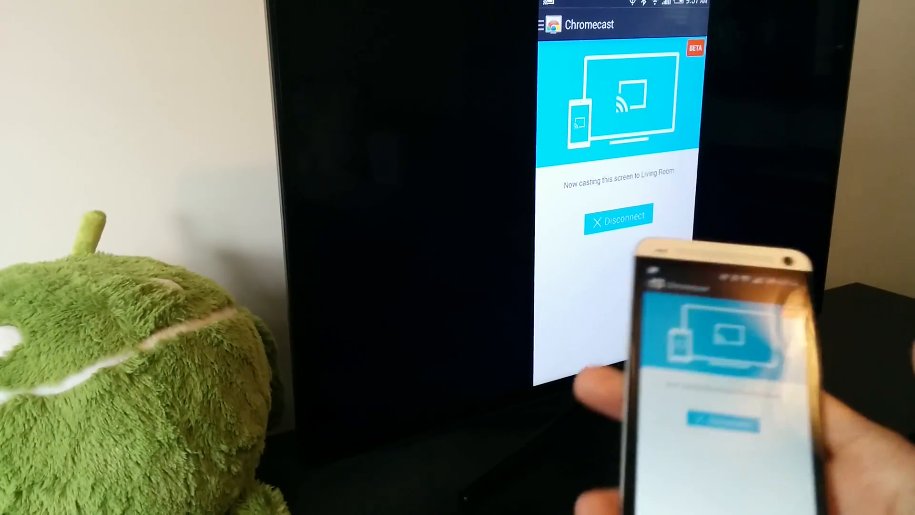
Step: Play the Janelle Monáe track from The ArchAndroid in HTC Music on the mirrored screen
{"action": "left_click", "coordinate": [618, 223]}
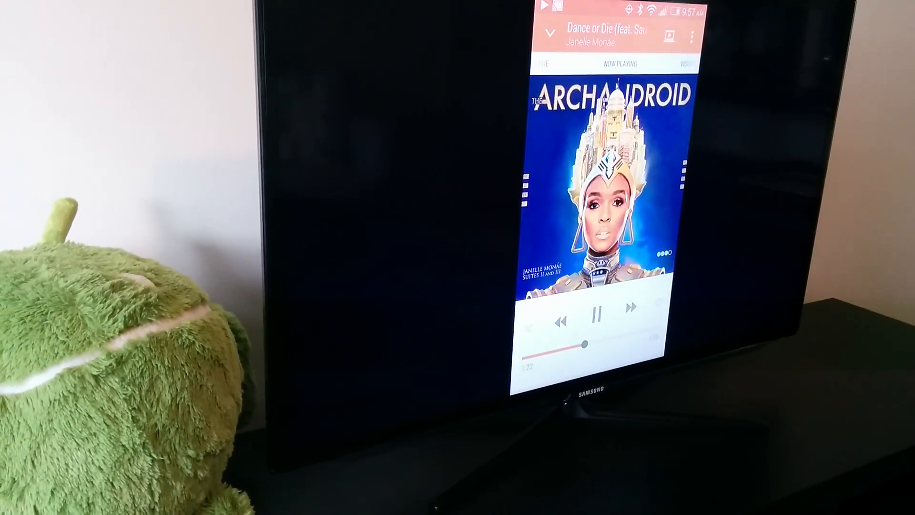
{"action": "left_click", "coordinate": [595, 312]}
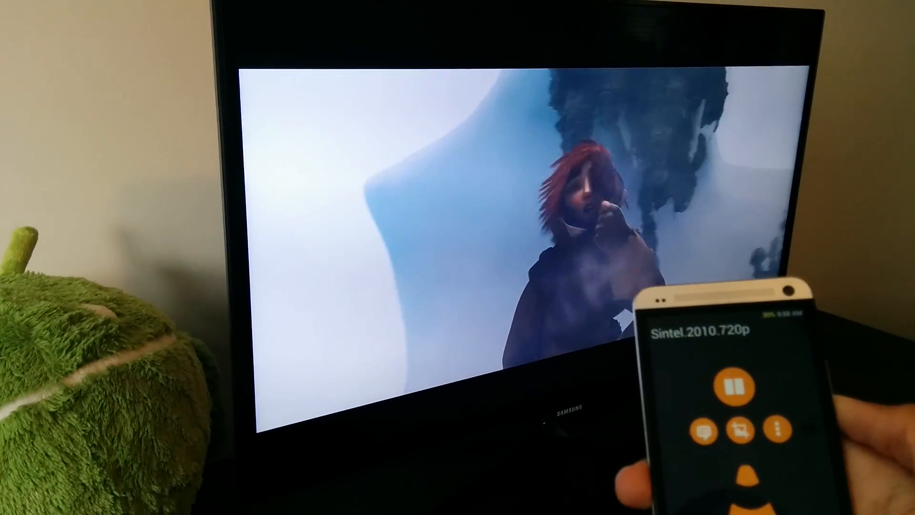
Step: Start Sintel.2010.720p playing full-screen in VLC on the TV
{"action": "left_click", "coordinate": [736, 386]}
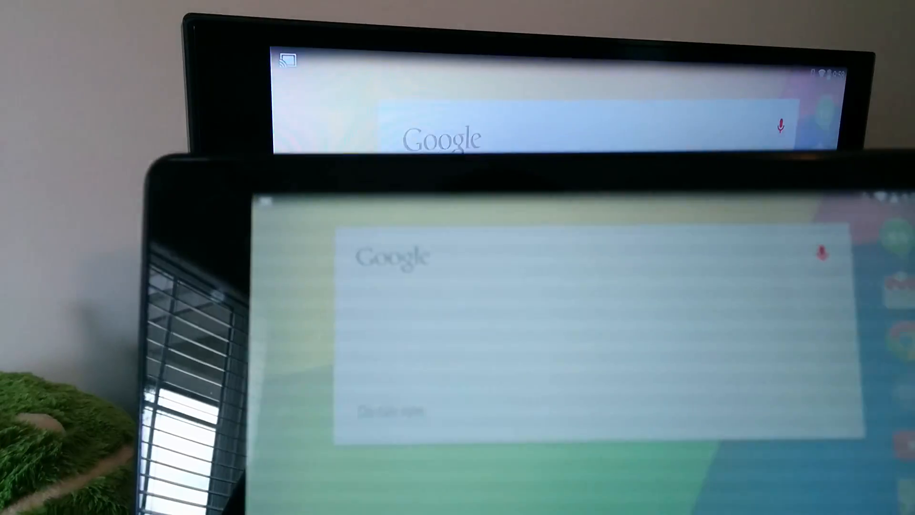
Step: Tap the Google Now microphone on the cast tablet to begin a voice search
{"action": "left_click", "coordinate": [844, 247]}
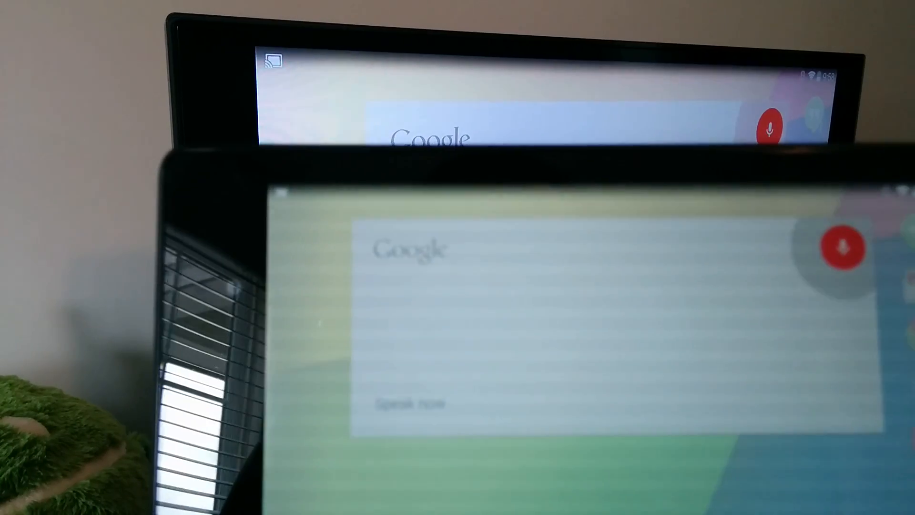